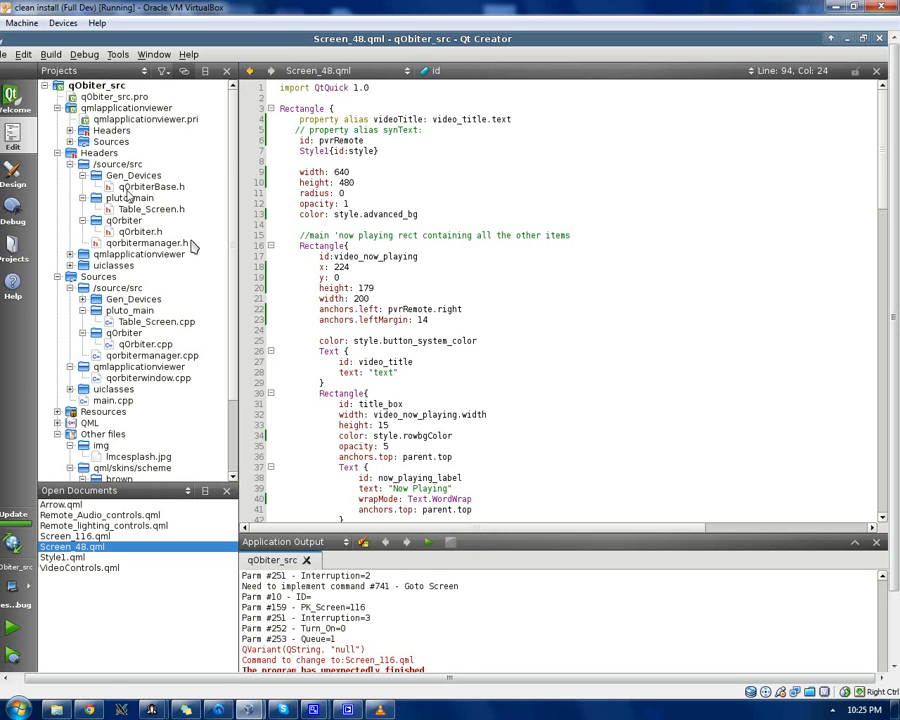
Open Animations.qml and HomeClimateRow.qml from the project's QML folder
scroll(down, 3)
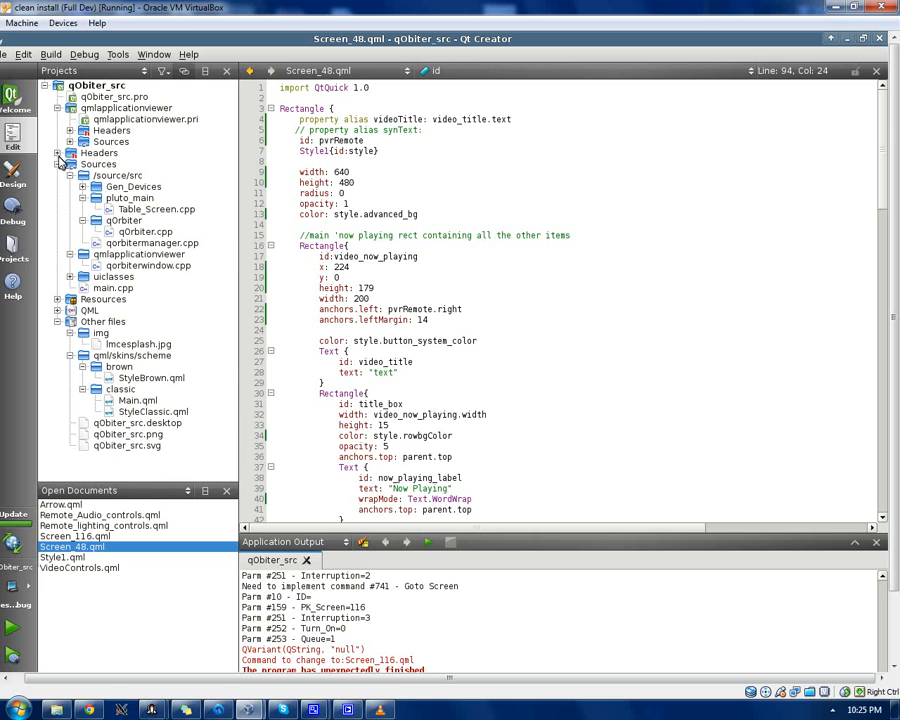
mouse_move(152, 131)
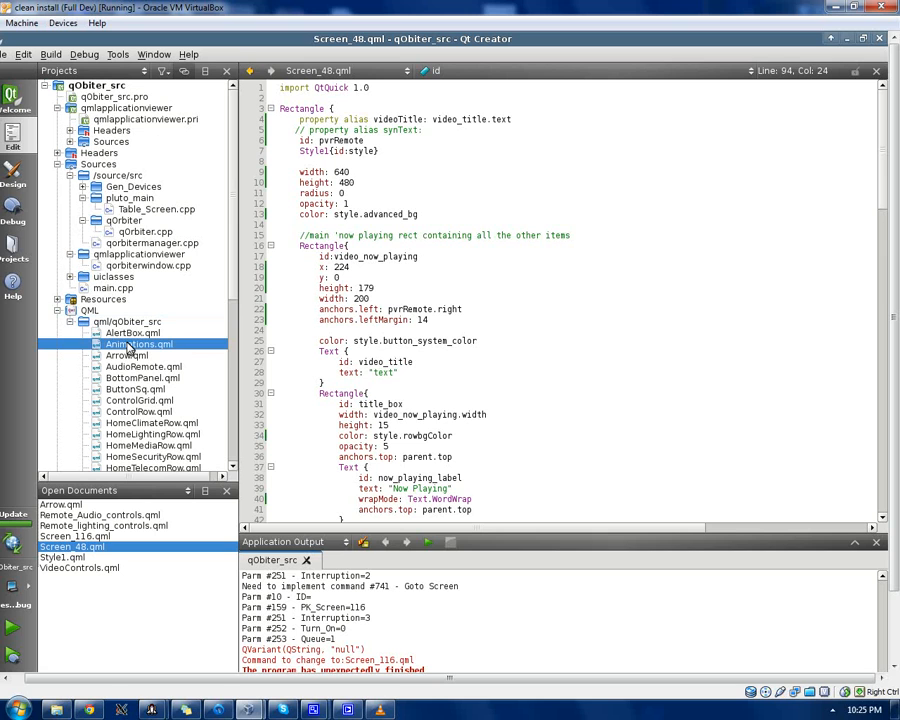
double_click(140, 343)
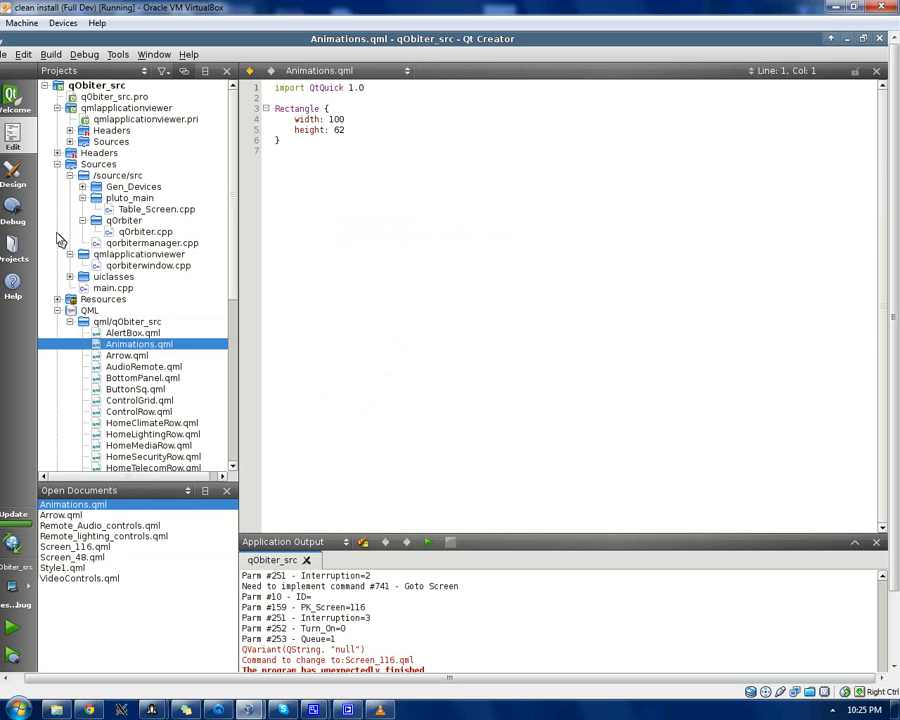
click(13, 173)
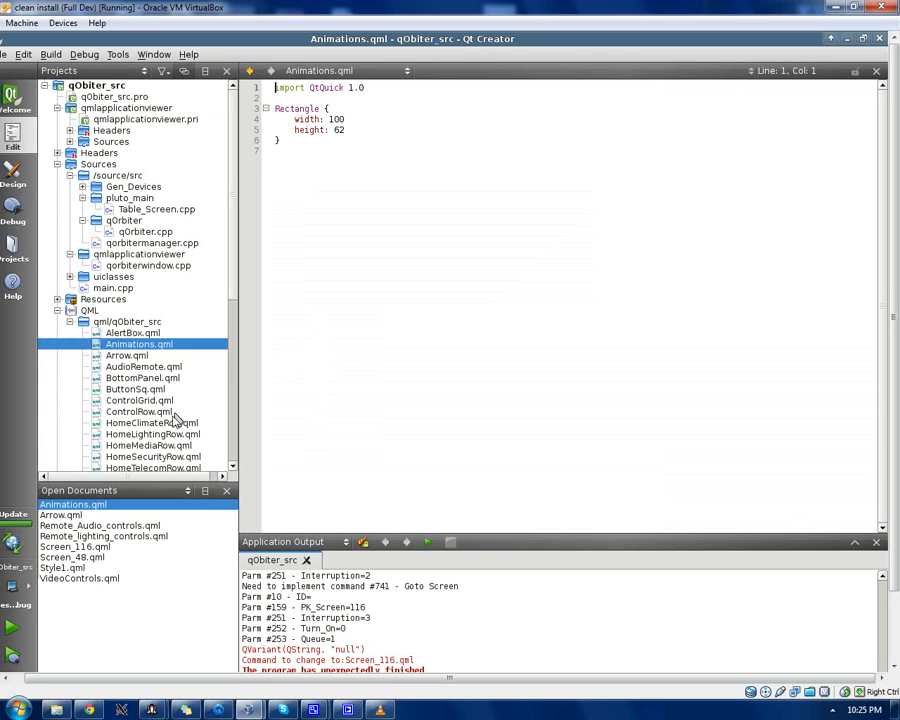
double_click(151, 422)
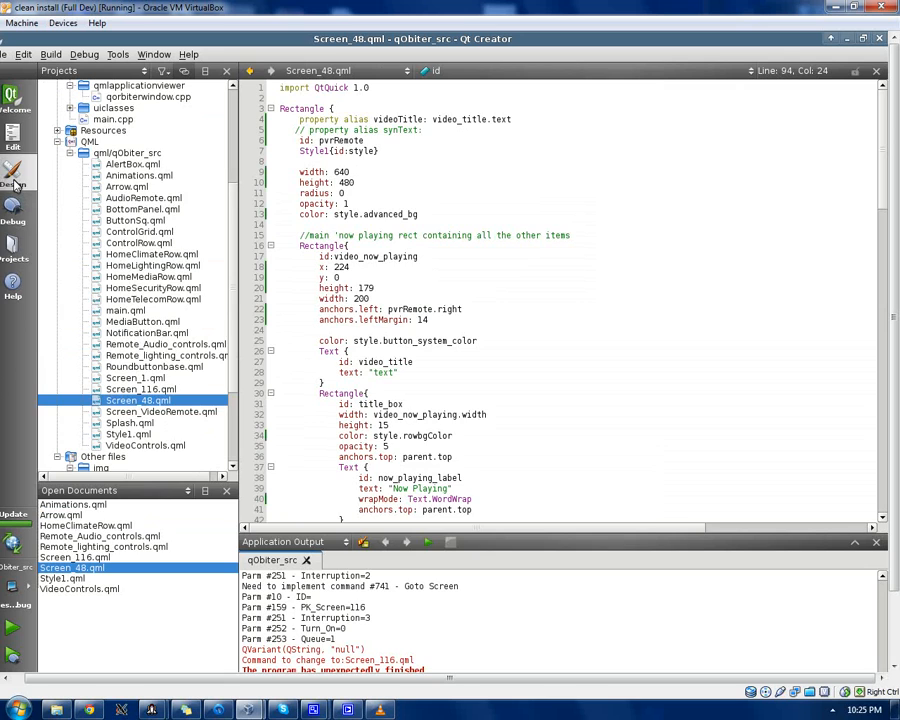
Switch to Design mode to view Screen_48.qml's volume, arrow and playback button layout
click(13, 175)
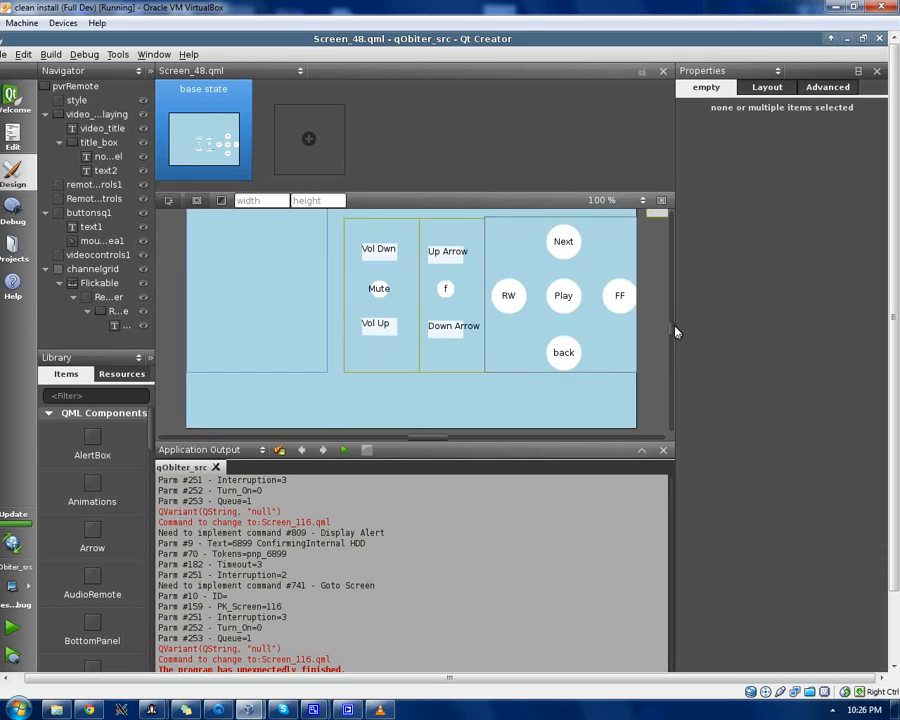
mouse_move(35, 160)
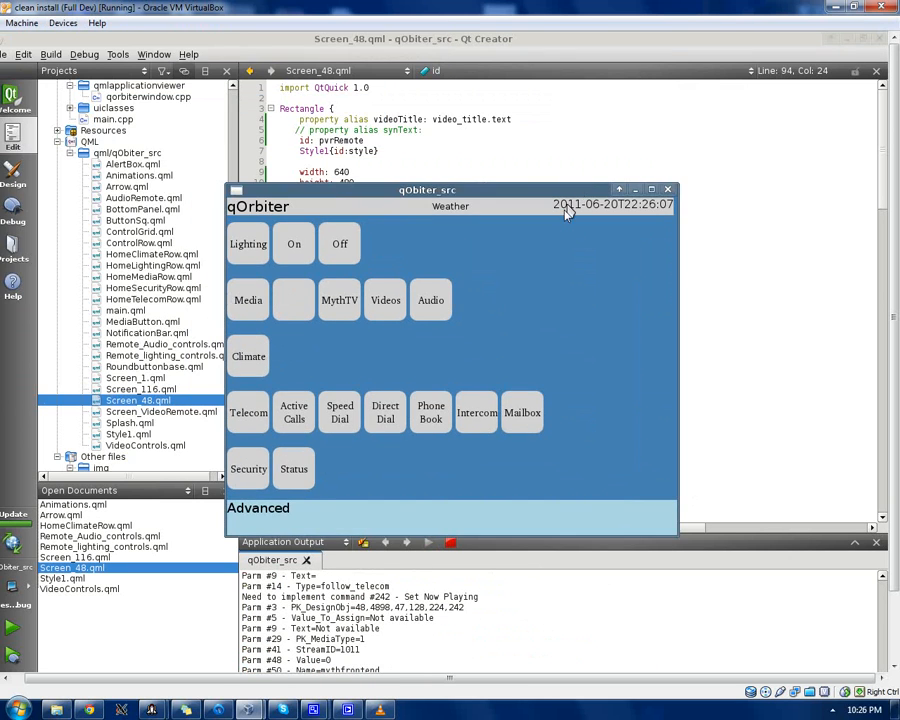
mouse_move(520, 480)
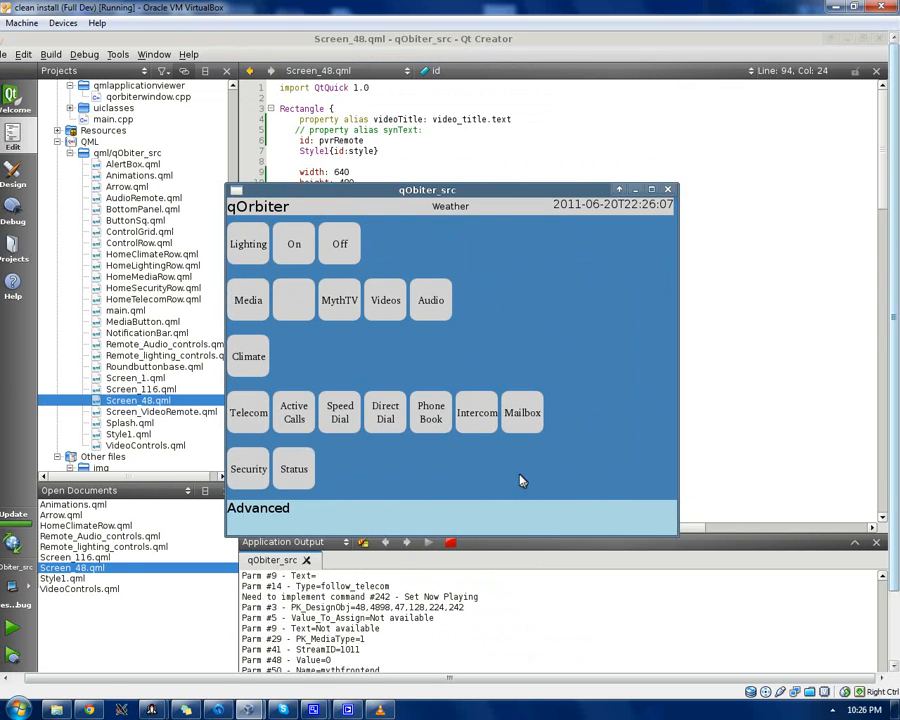
mouse_move(493, 305)
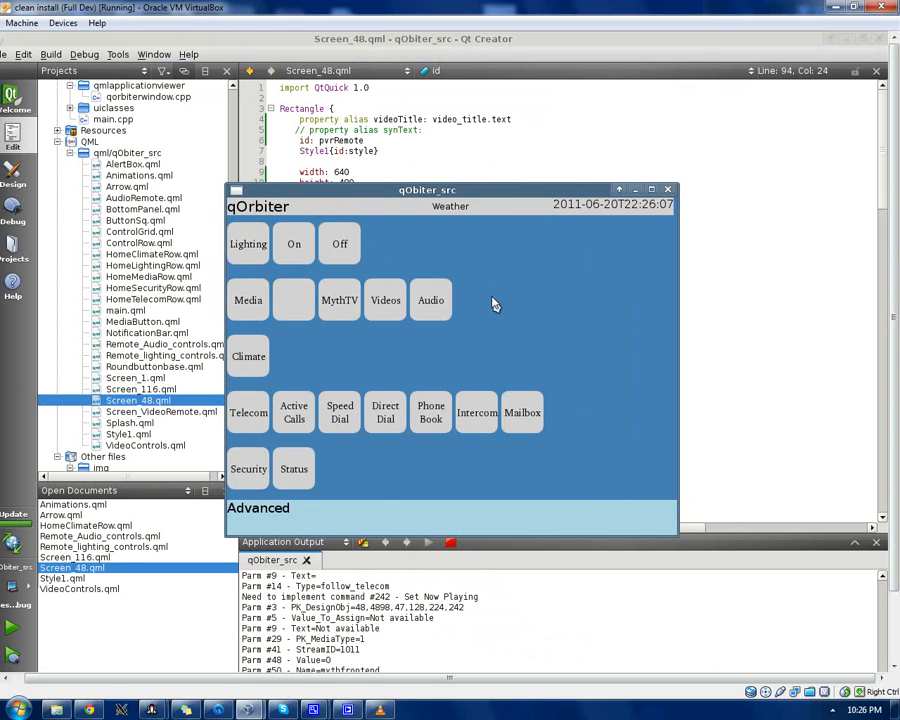
mouse_move(480, 281)
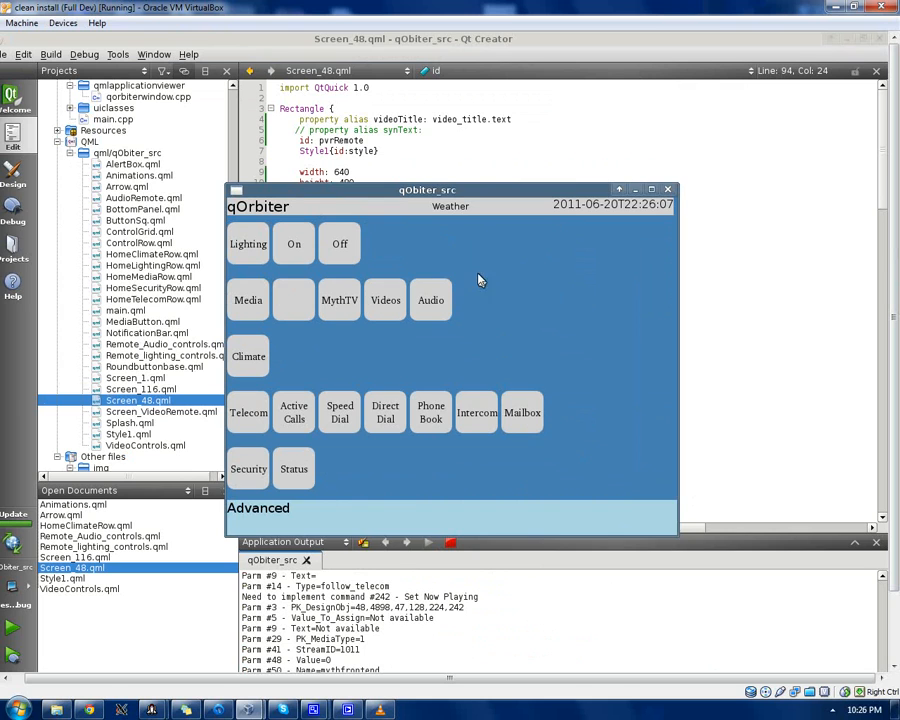
mouse_move(295, 258)
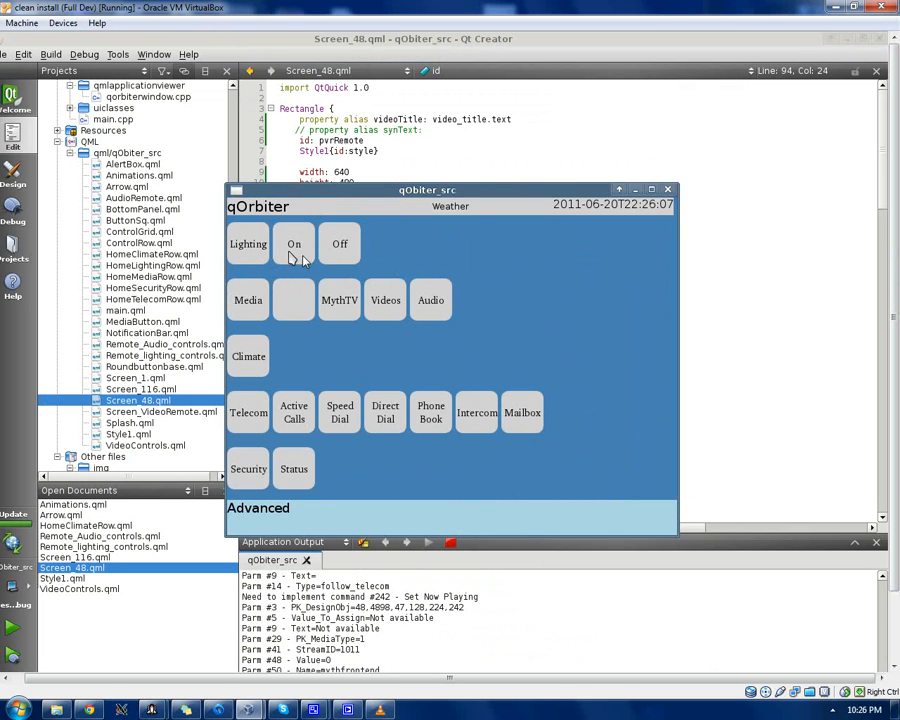
mouse_move(508, 200)
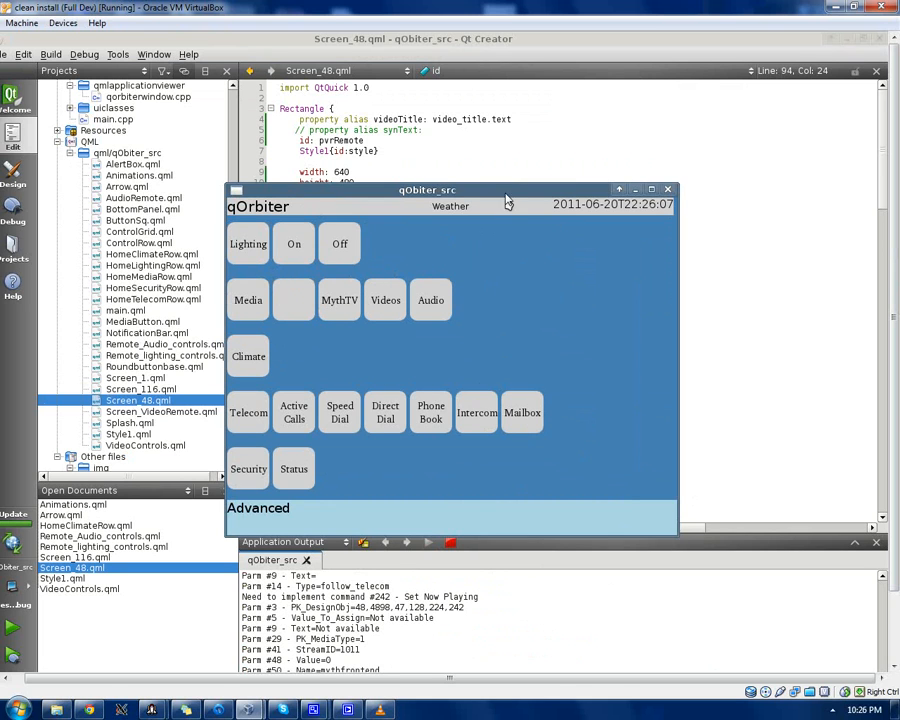
Drag the running qOrbiter home screen window up and to the right
drag(427, 190, 547, 117)
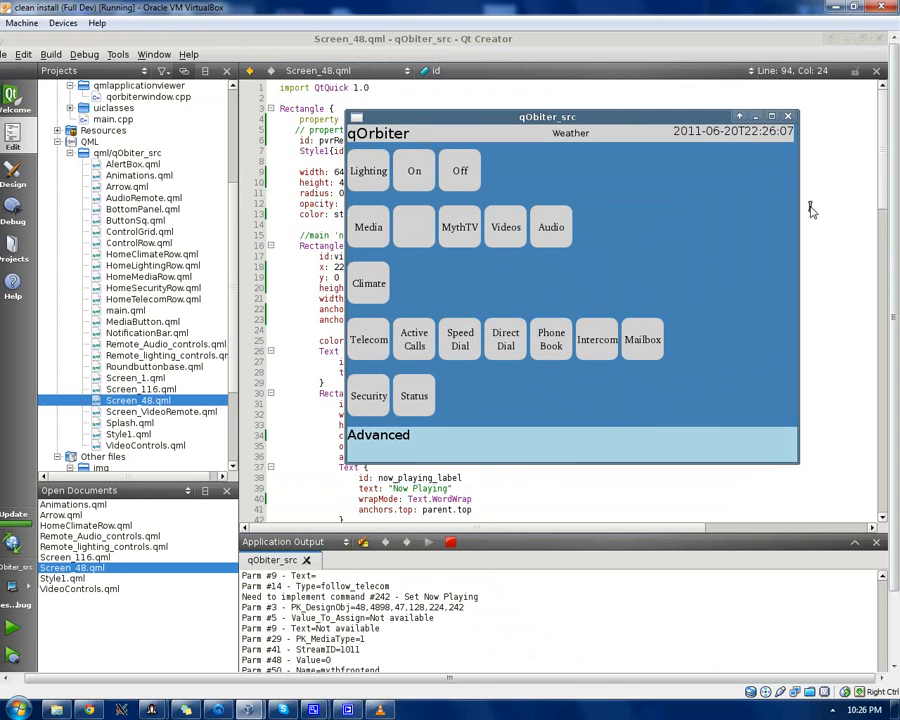
mouse_move(850, 46)
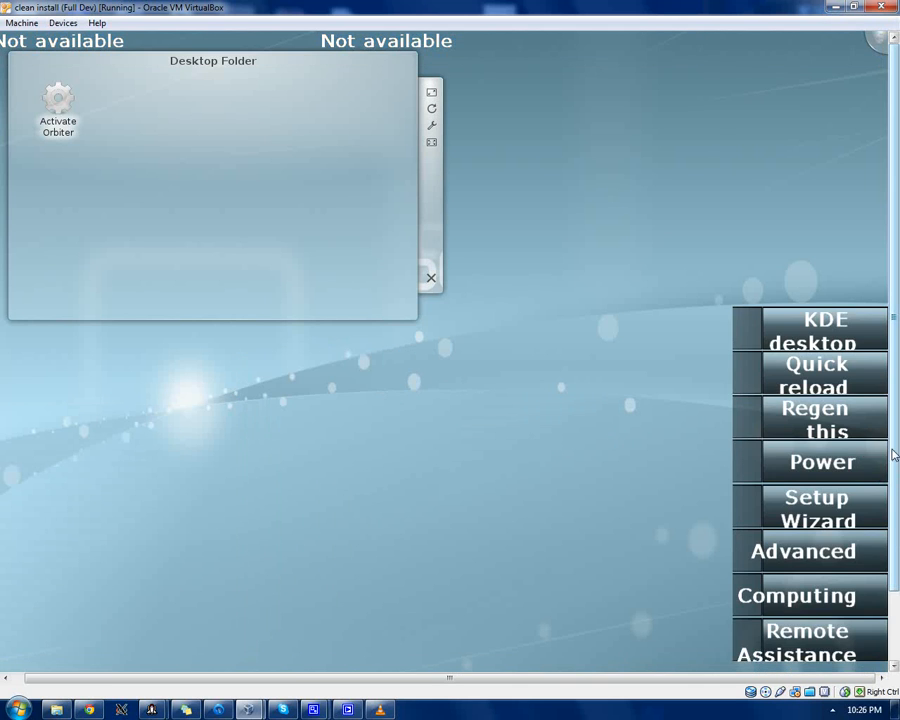
Exit the LinuxMCE Orbiter side menu, leaving the remote-control screen showing
click(810, 375)
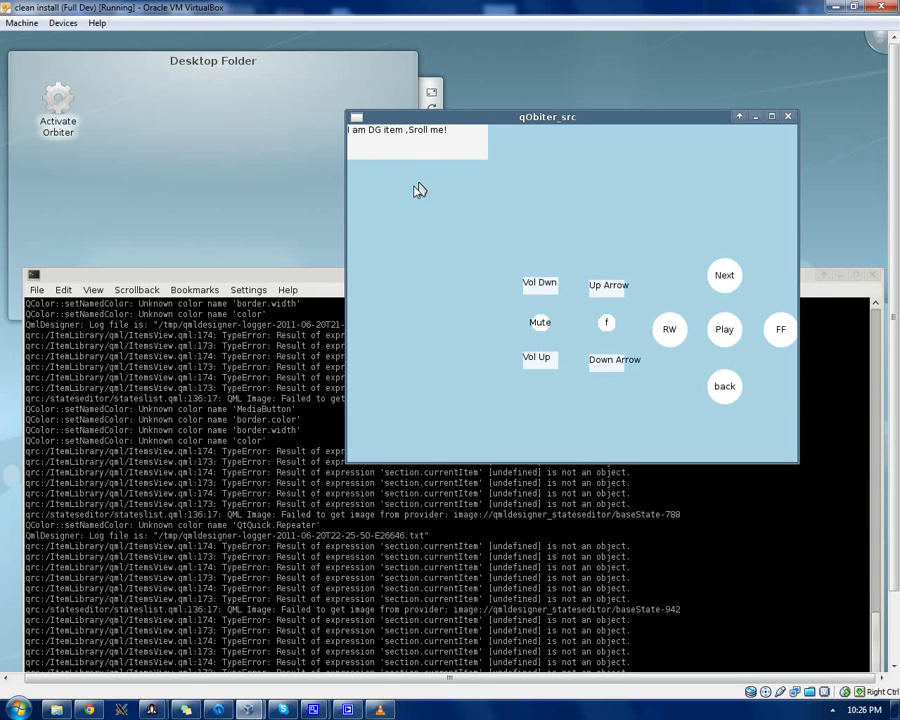
mouse_move(460, 140)
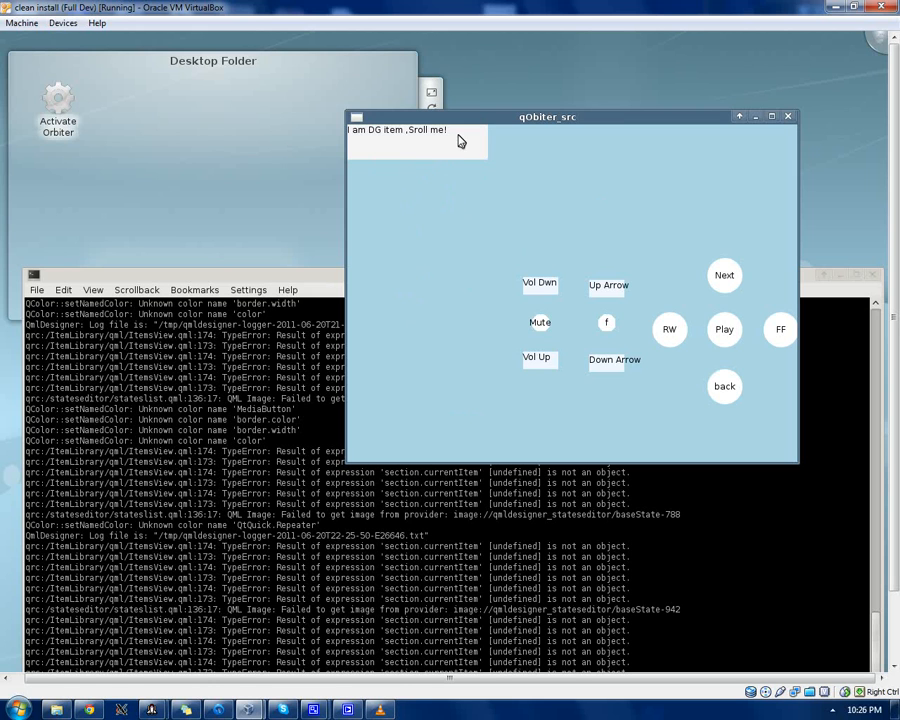
mouse_move(390, 215)
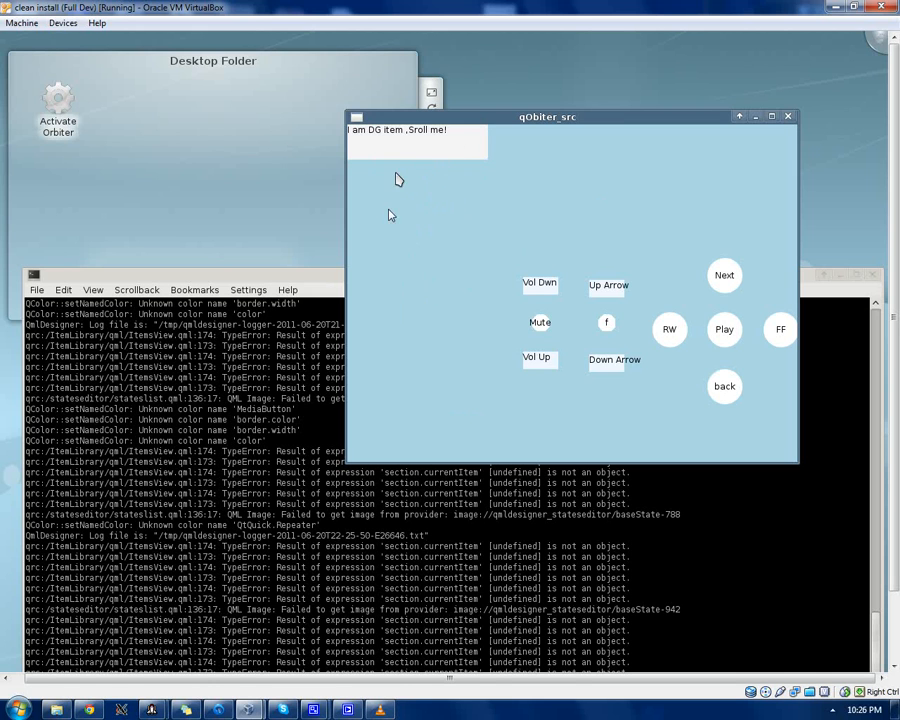
mouse_move(680, 160)
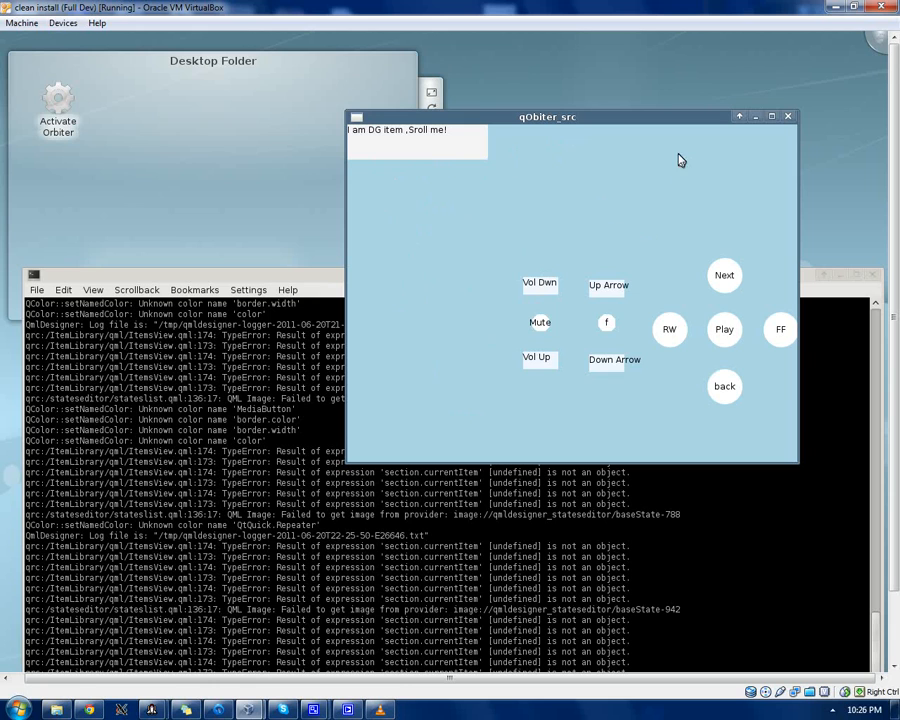
mouse_move(678, 265)
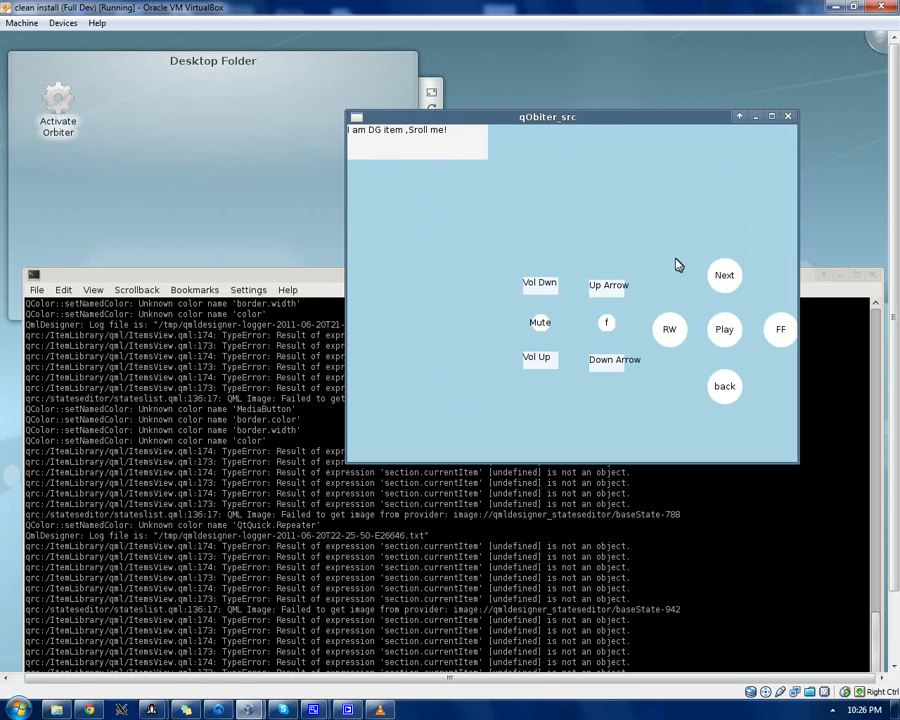
mouse_move(673, 265)
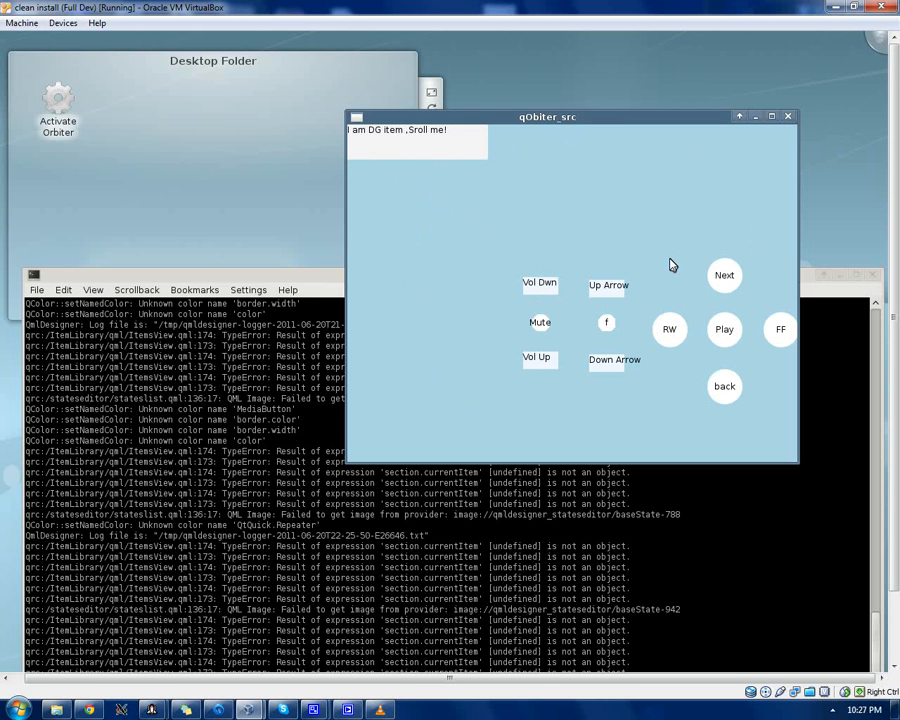
mouse_move(728, 298)
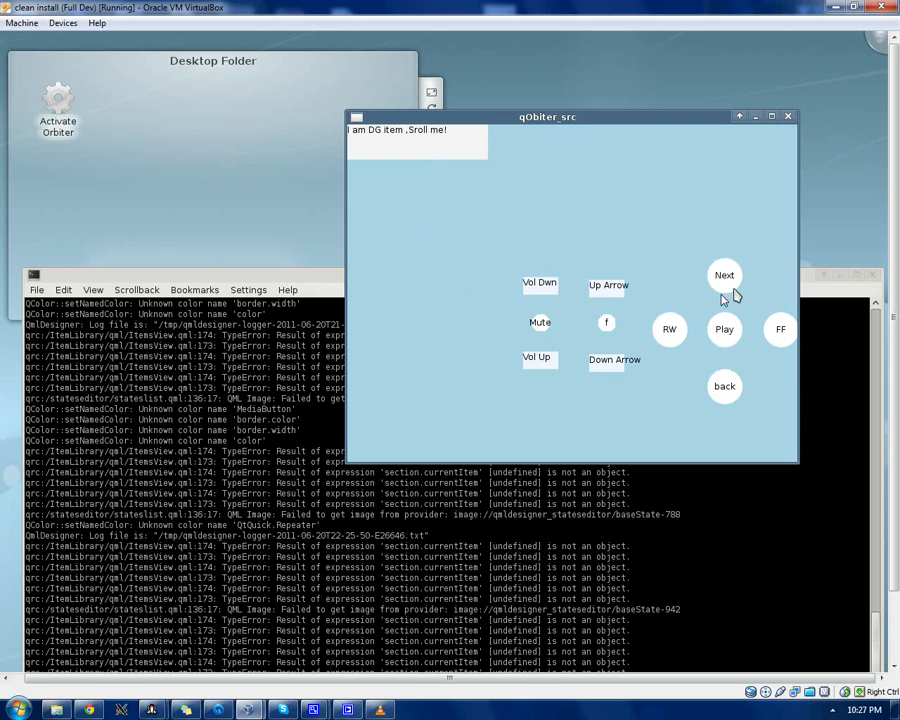
mouse_move(735, 233)
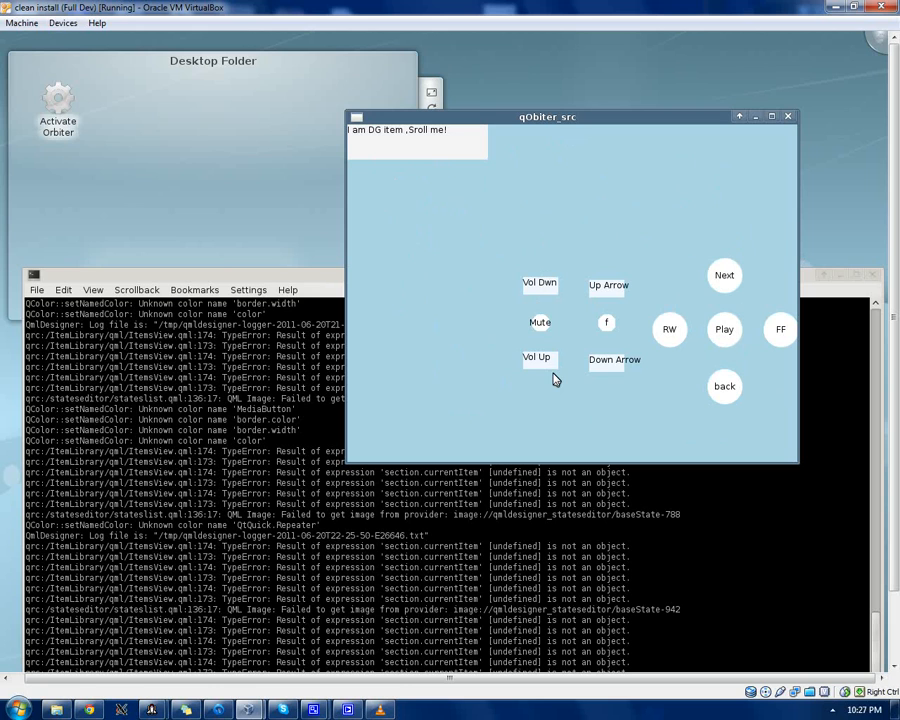
mouse_move(728, 335)
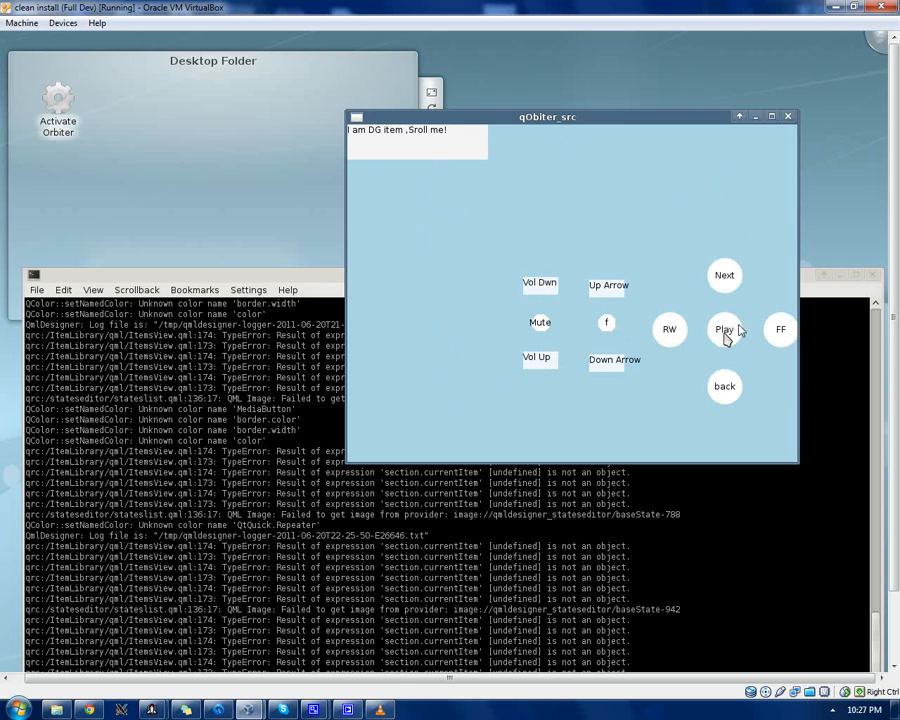
mouse_move(722, 372)
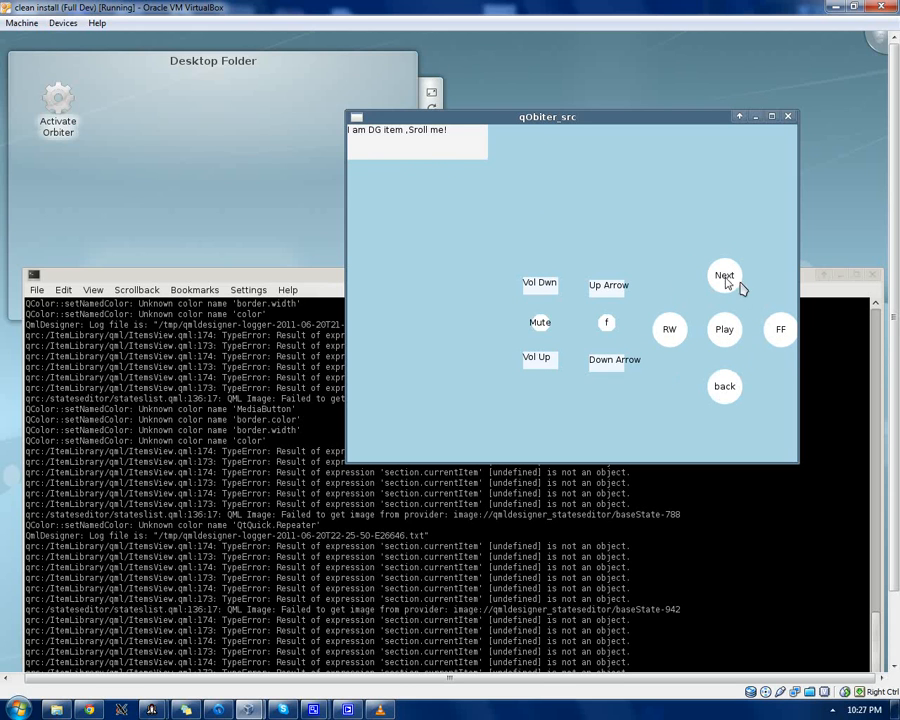
mouse_move(747, 259)
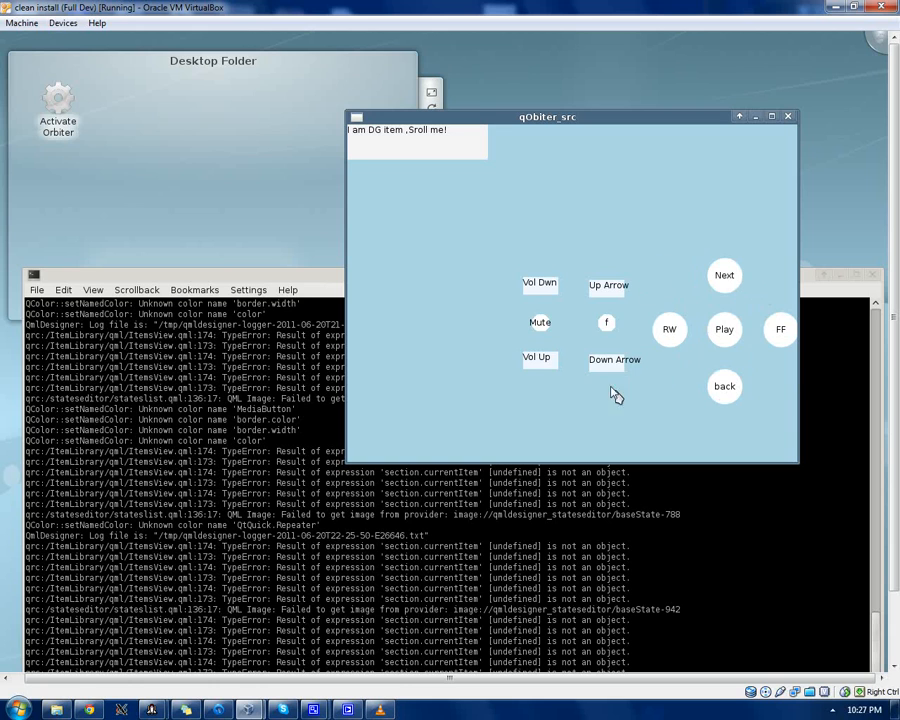
mouse_move(543, 280)
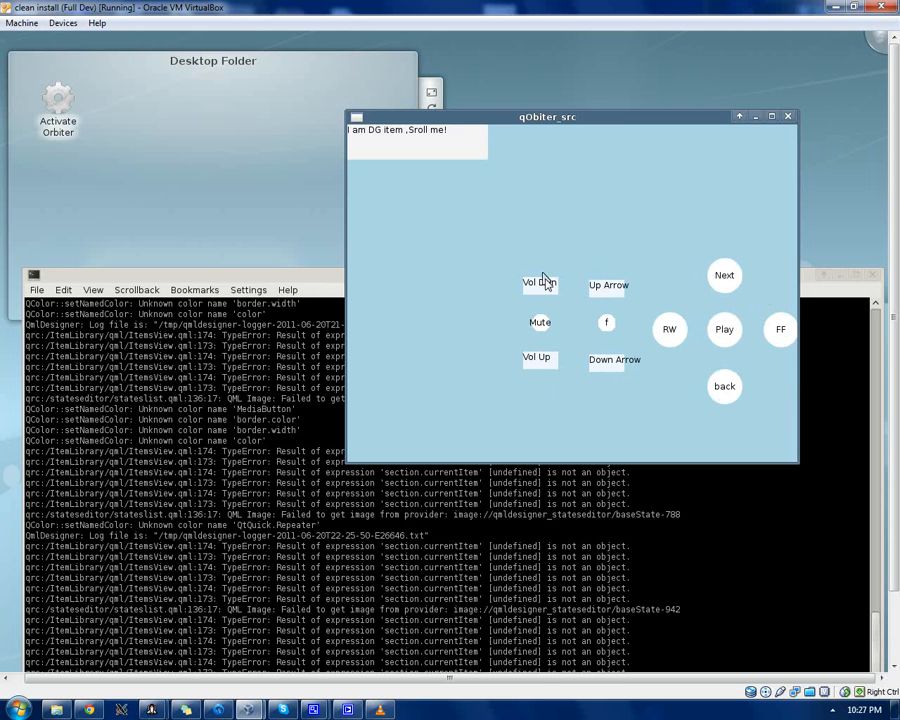
mouse_move(668, 194)
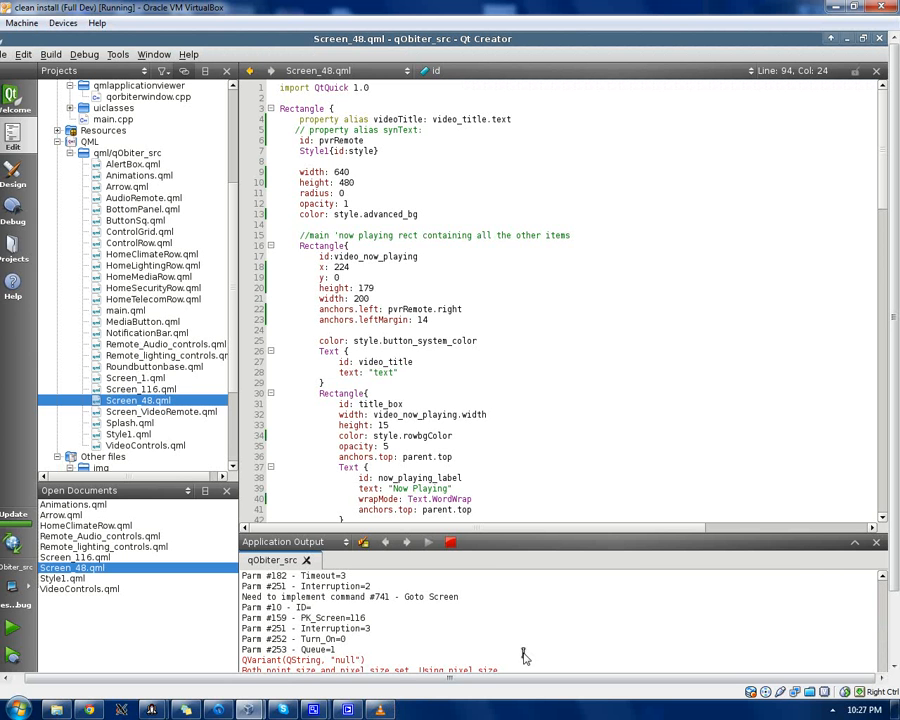
mouse_move(555, 535)
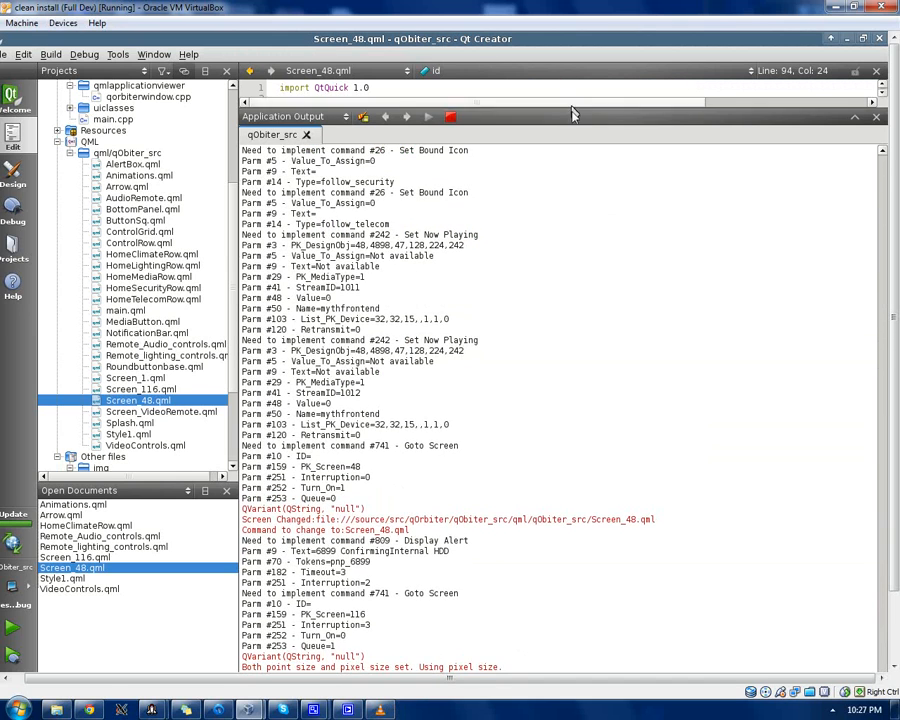
scroll(down, 3)
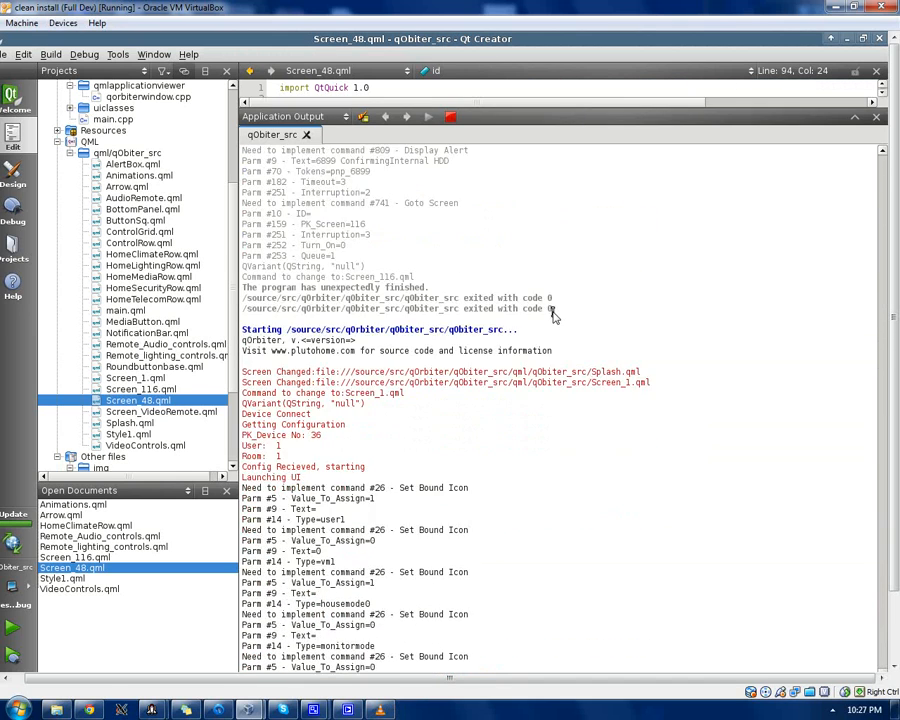
scroll(down, 3)
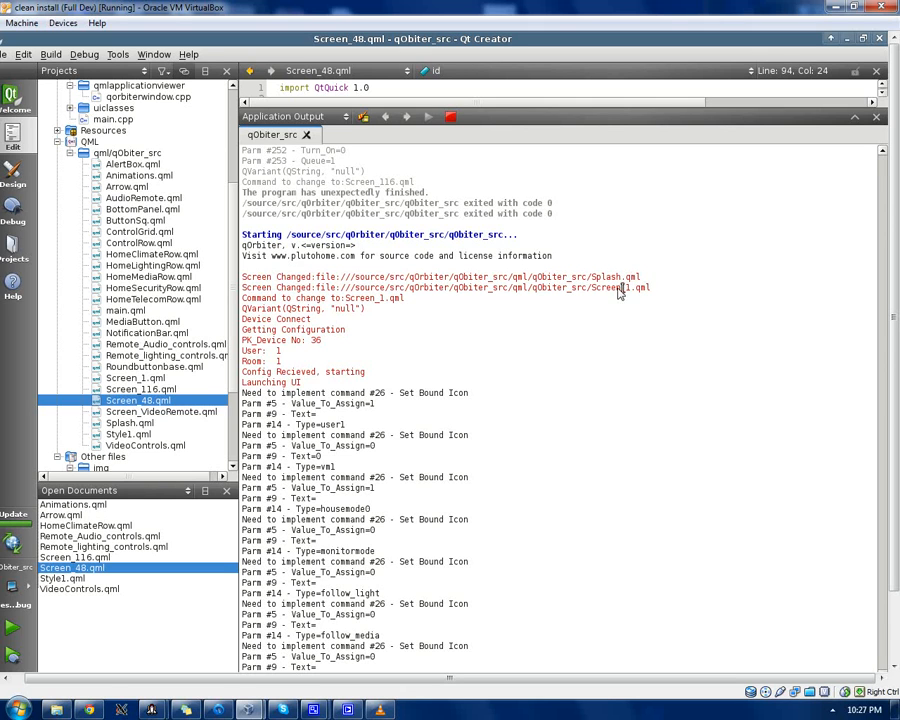
mouse_move(611, 291)
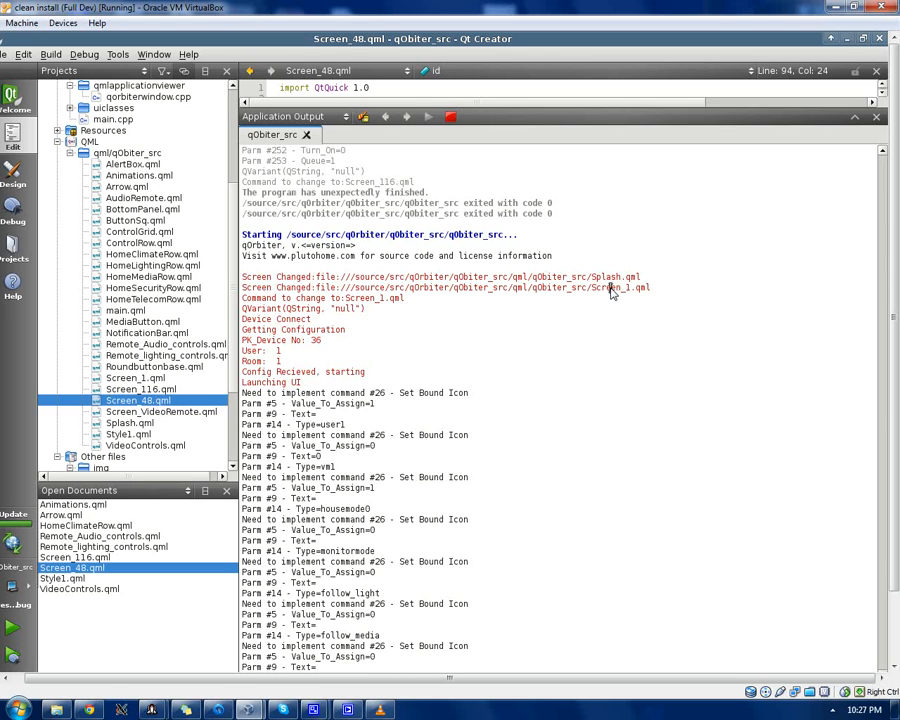
double_click(340, 298)
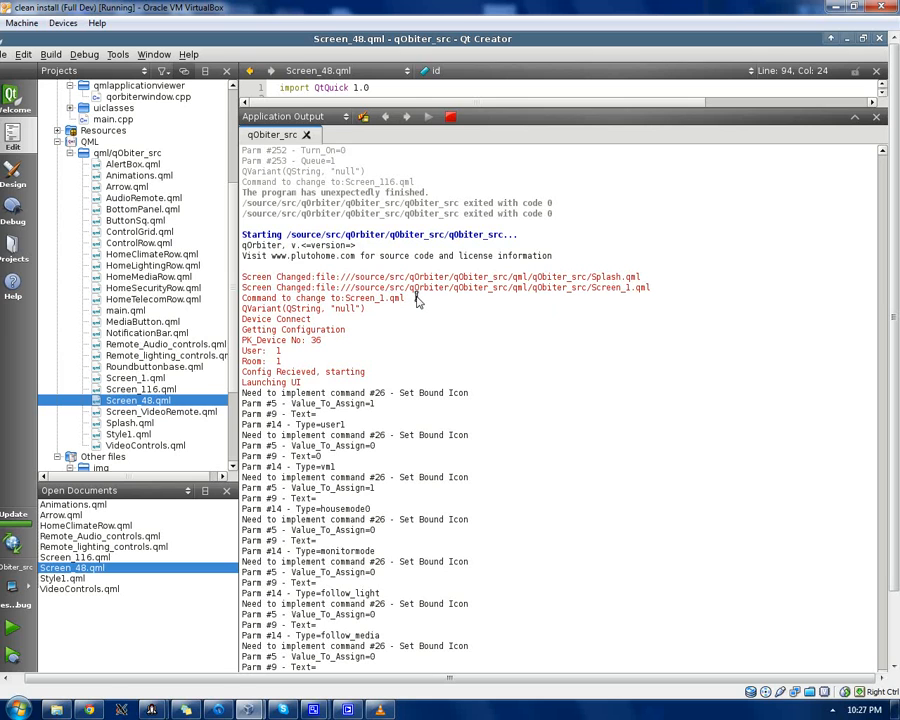
double_click(300, 308)
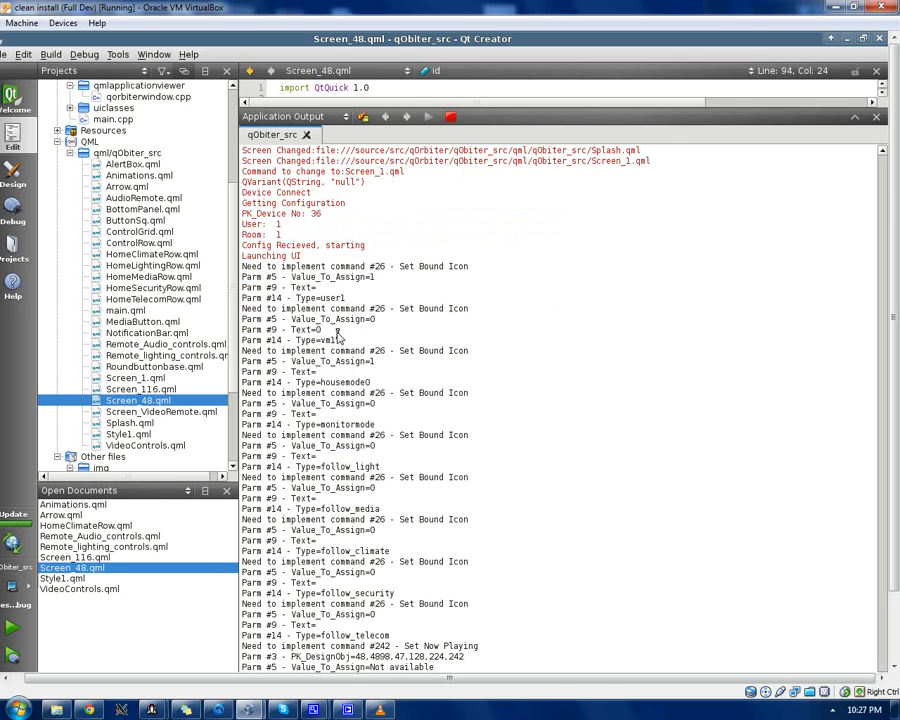
mouse_move(287, 276)
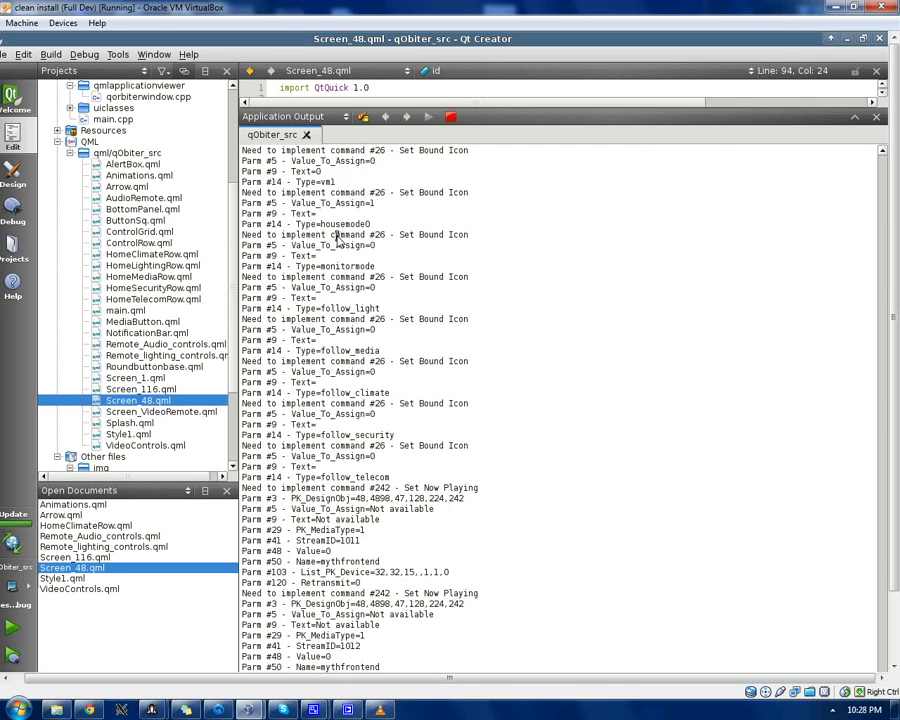
scroll(down, 3)
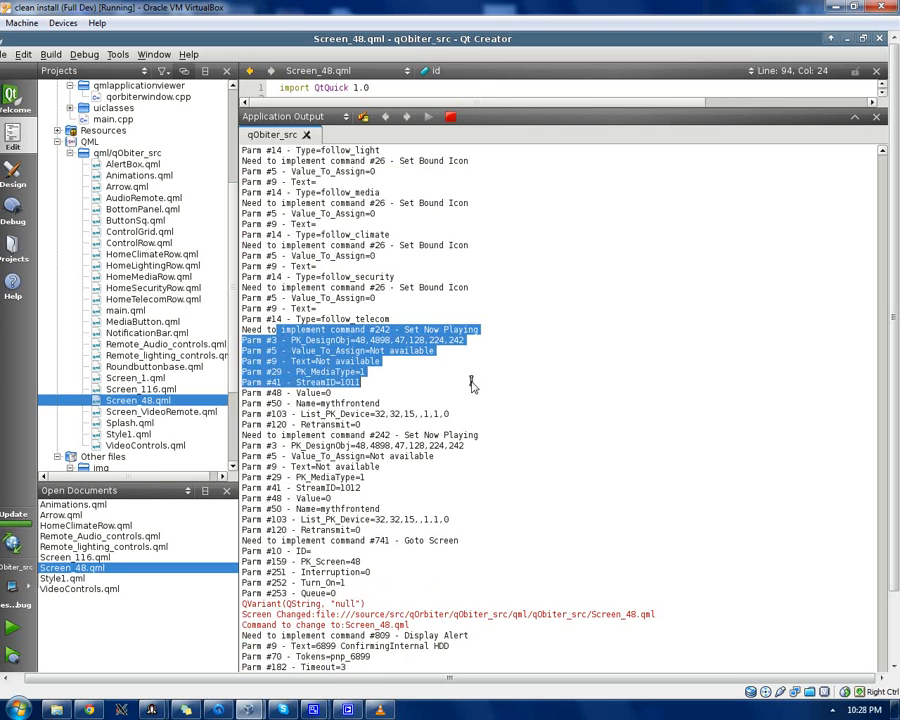
click(353, 397)
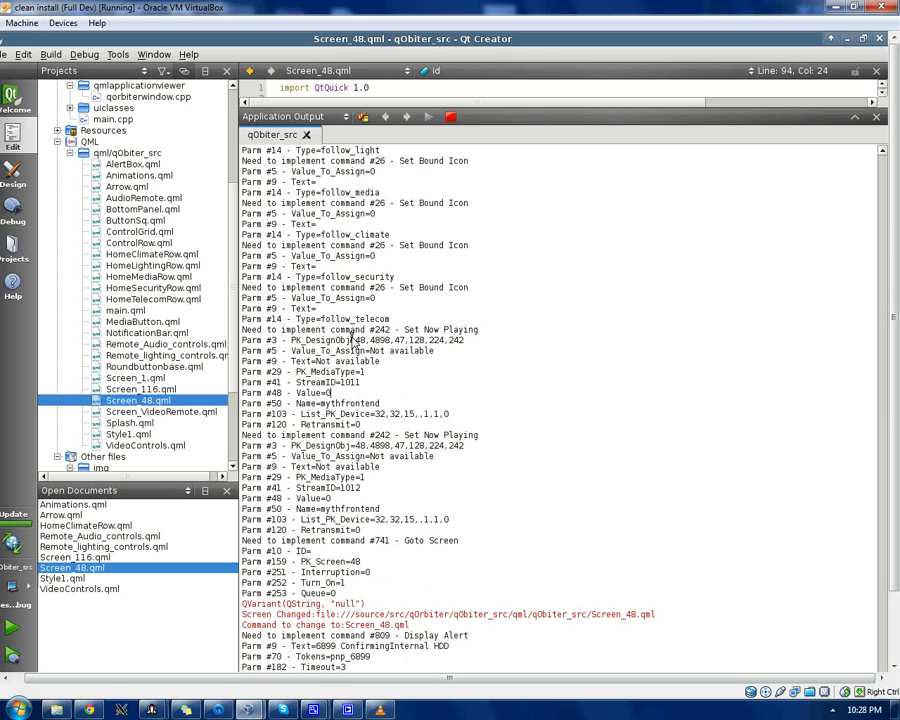
mouse_move(497, 337)
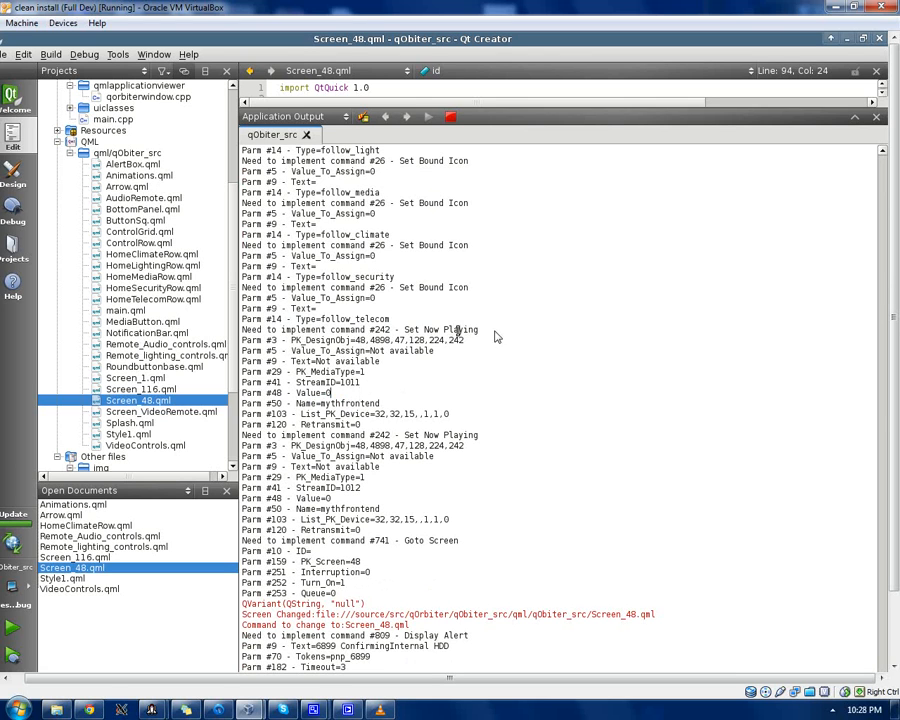
scroll(down, 3)
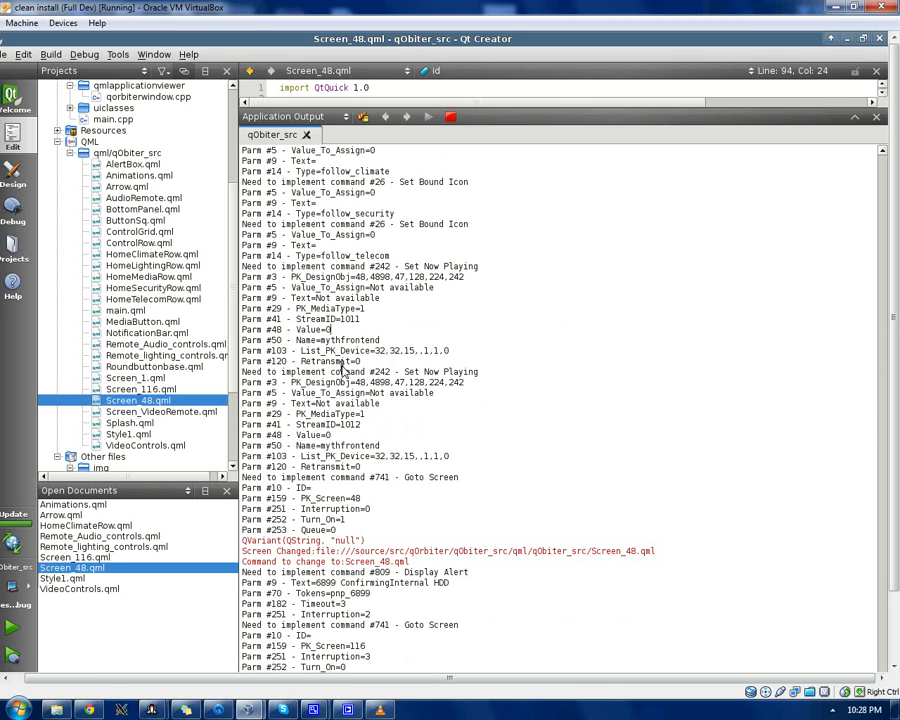
mouse_move(330, 305)
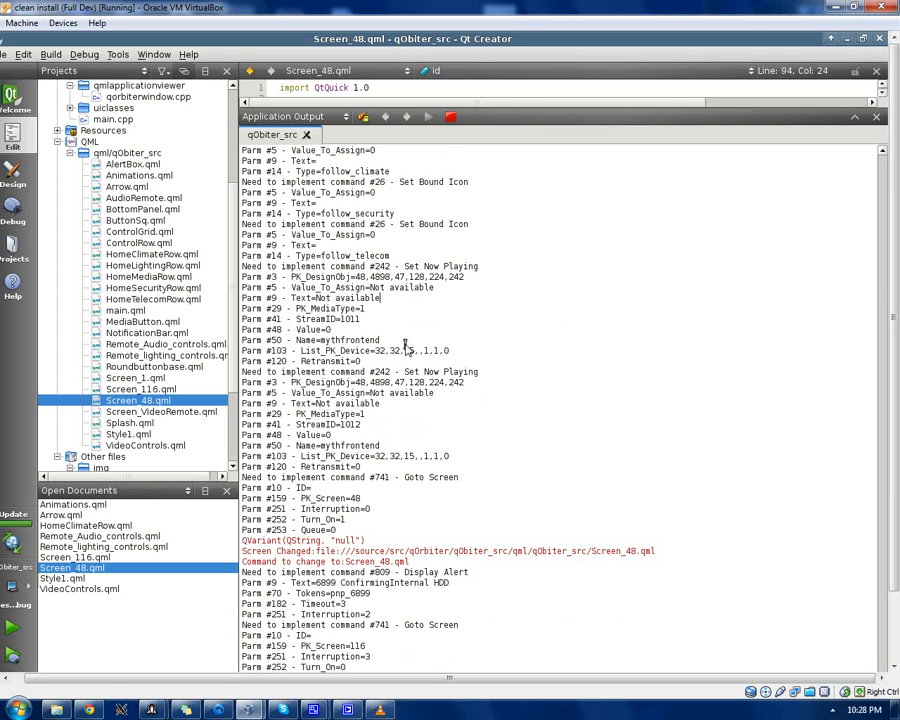
scroll(down, 3)
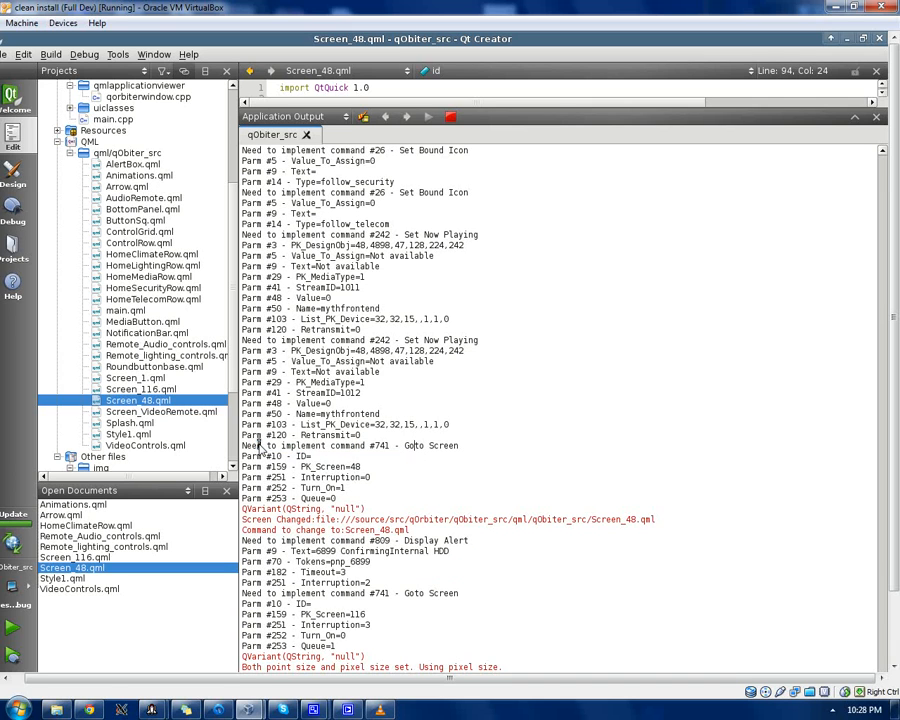
mouse_move(463, 451)
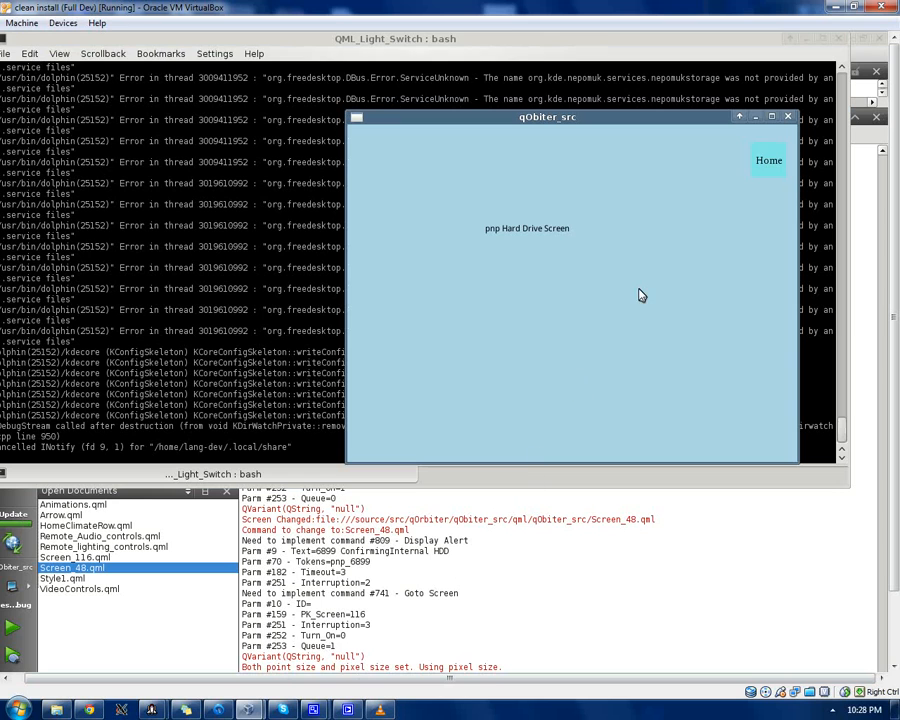
mouse_move(663, 225)
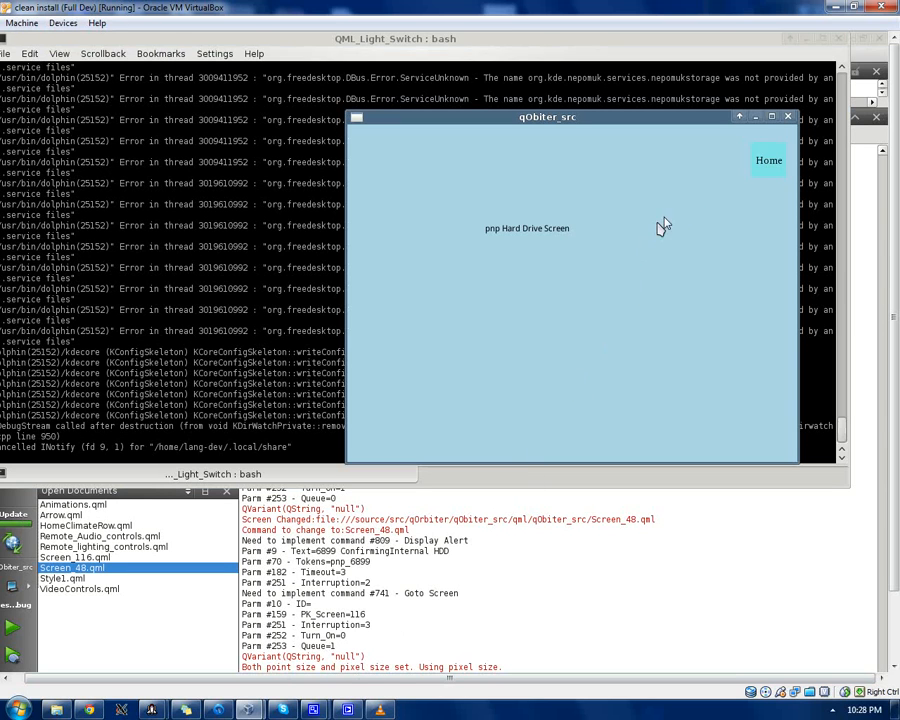
mouse_move(748, 183)
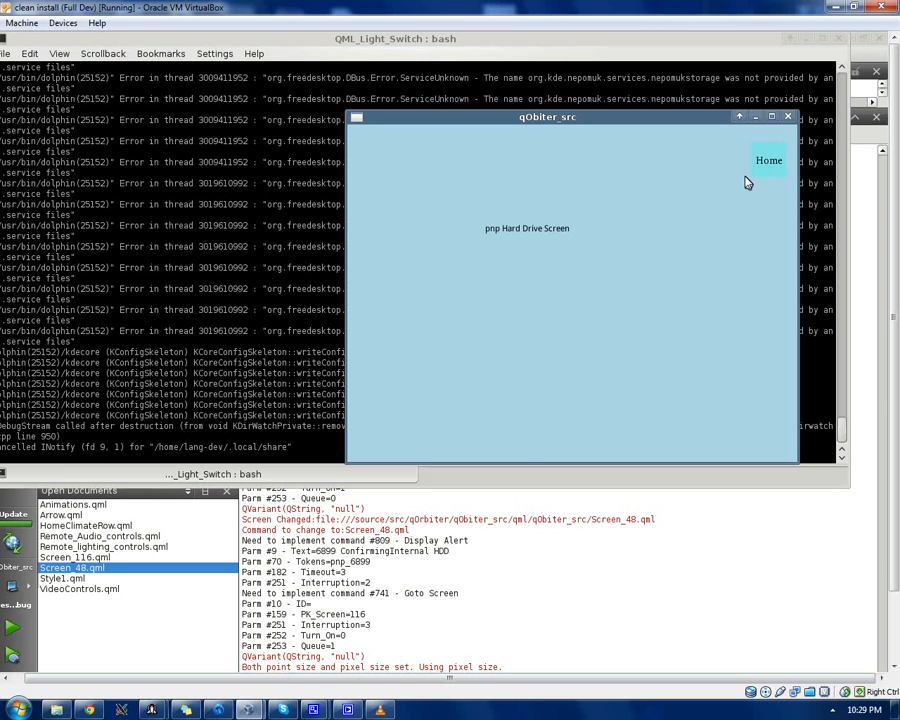
mouse_move(586, 206)
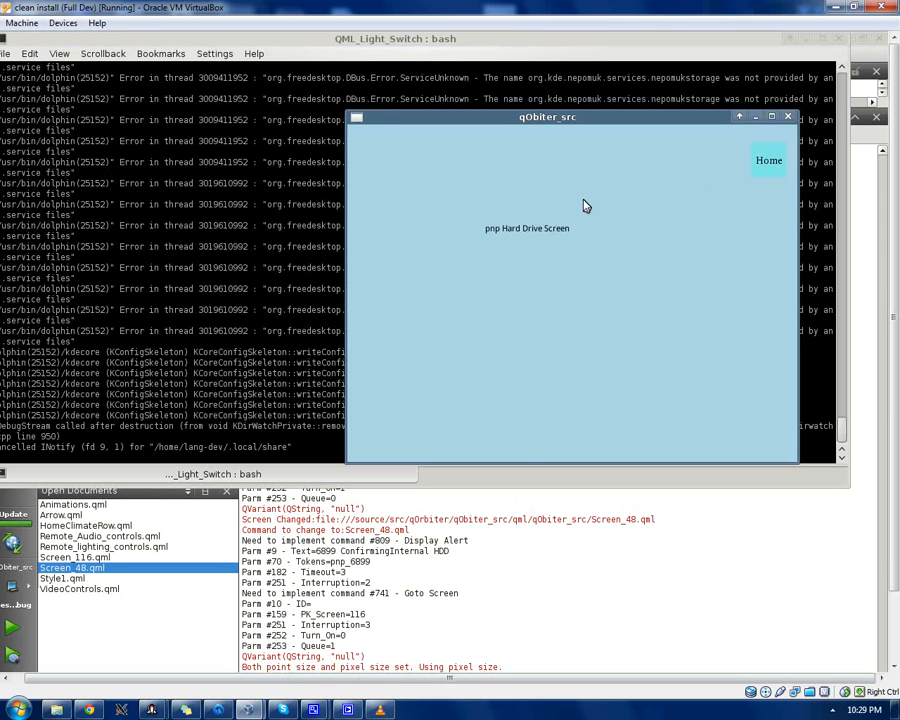
mouse_move(595, 237)
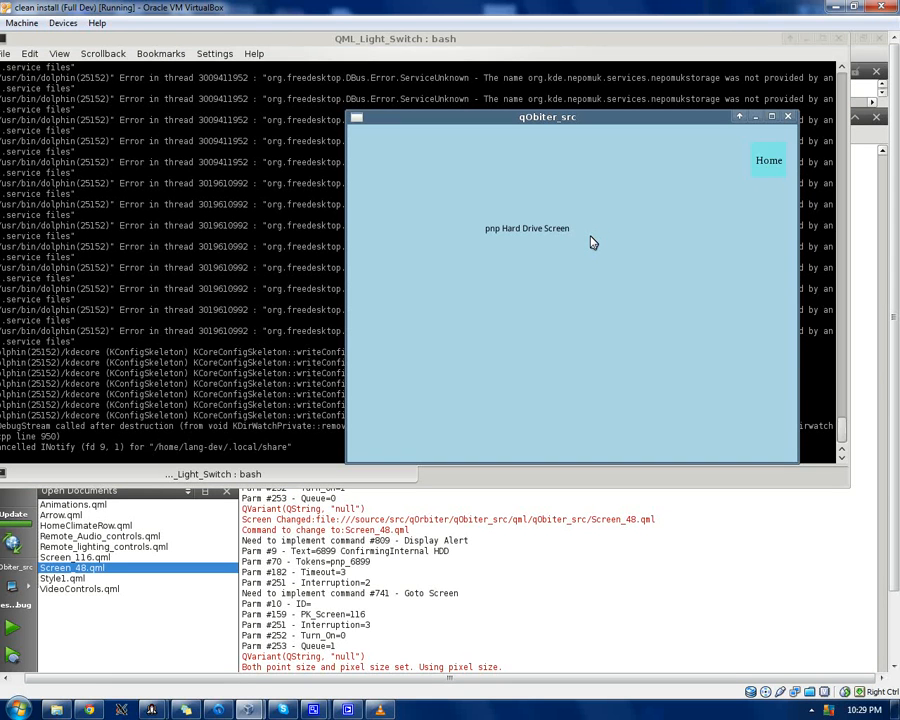
mouse_move(501, 618)
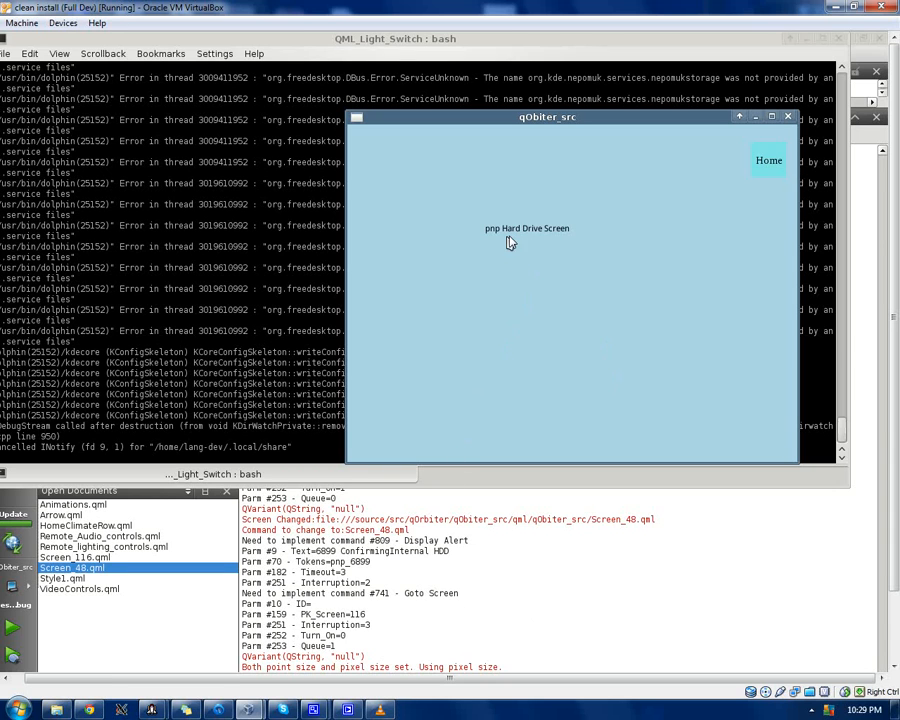
mouse_move(770, 178)
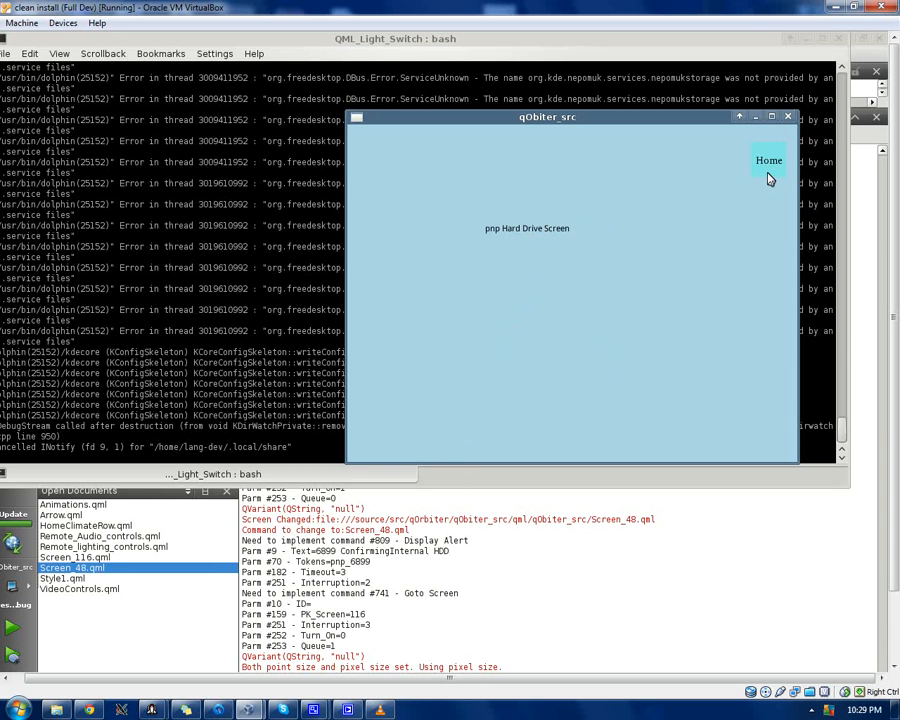